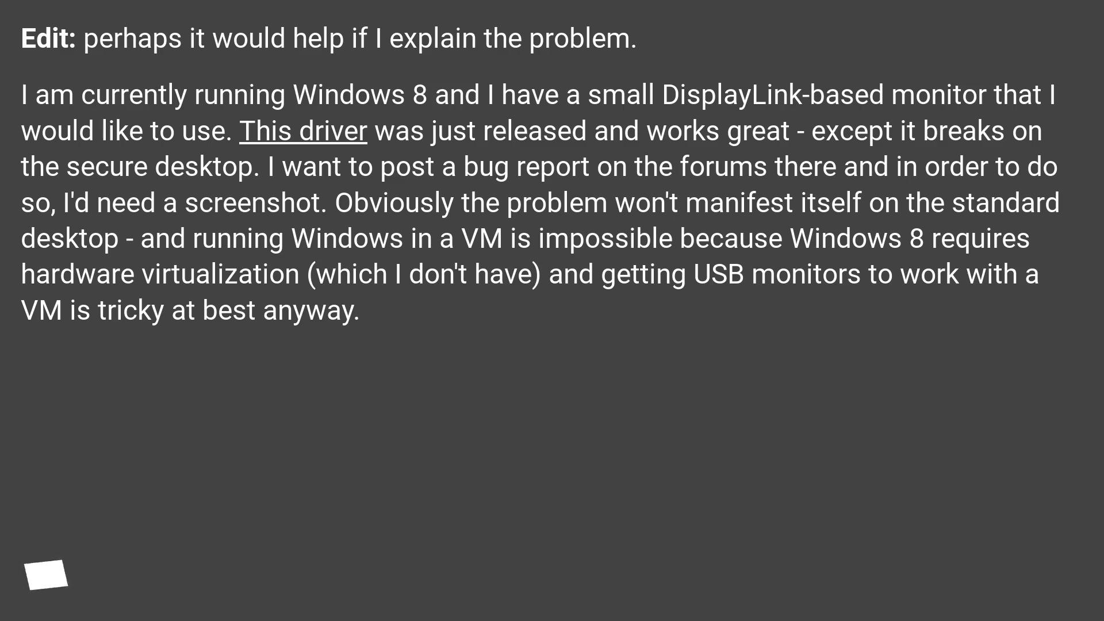
mouse_move(46, 574)
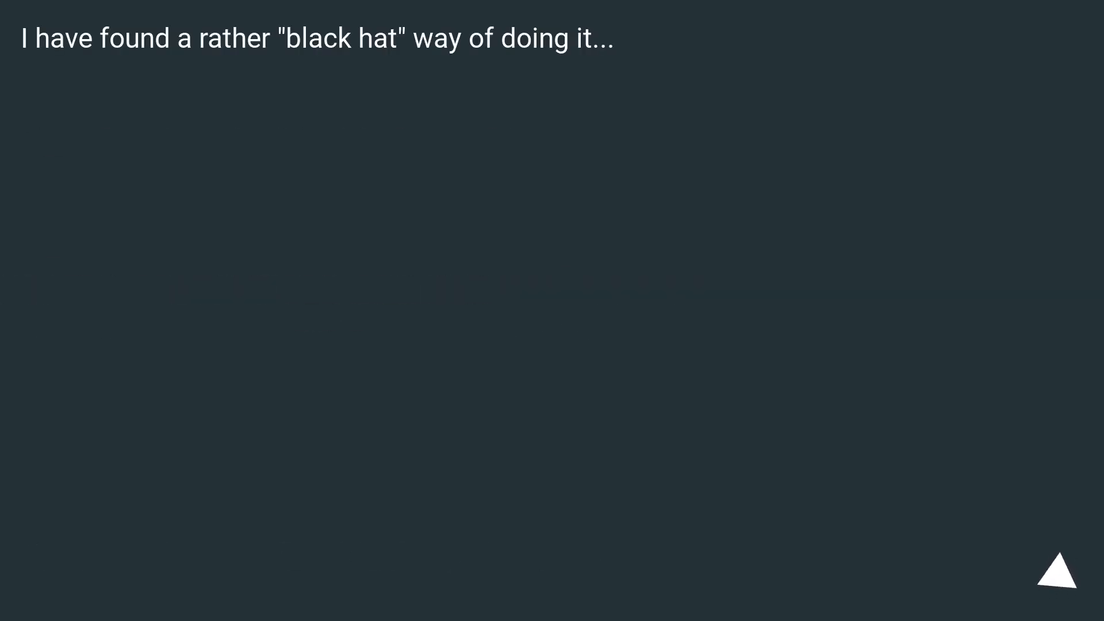
Step: Let the slide build out the full osk.exe-to-FastStone Capture workaround text
click(1059, 570)
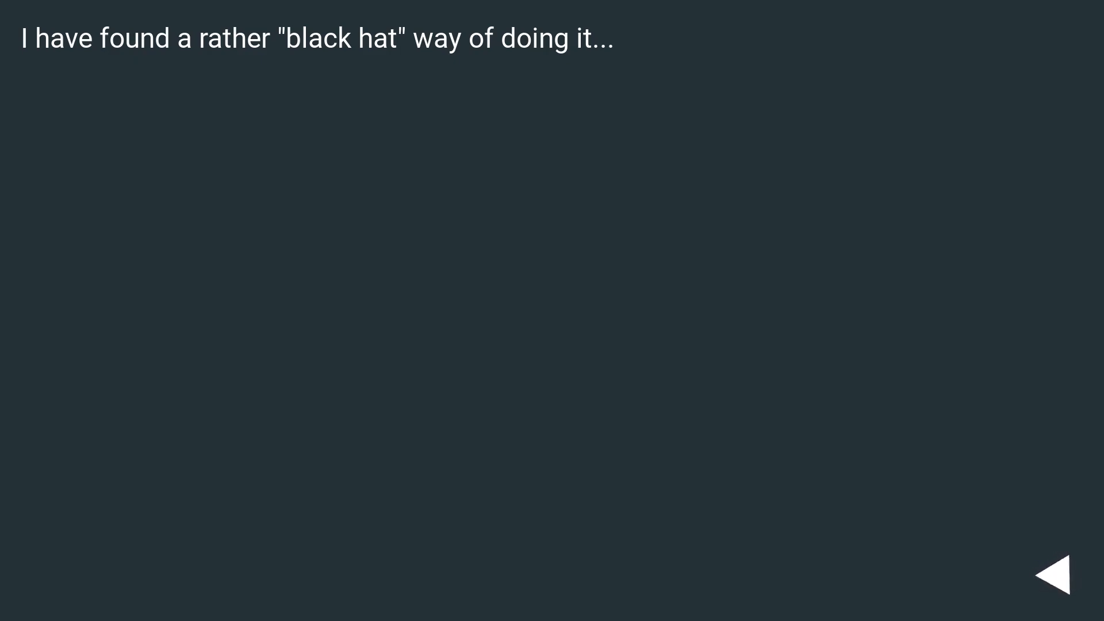
click(1049, 572)
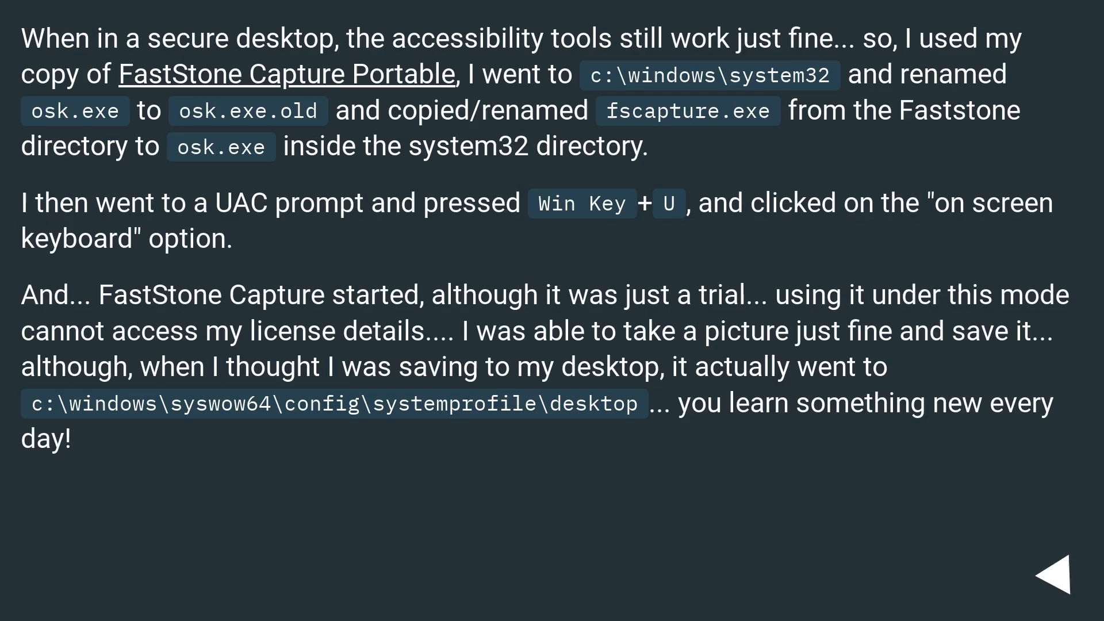
Step: Advance the slide builds through the FastStone Capture osk.exe replacement answer
click(1059, 576)
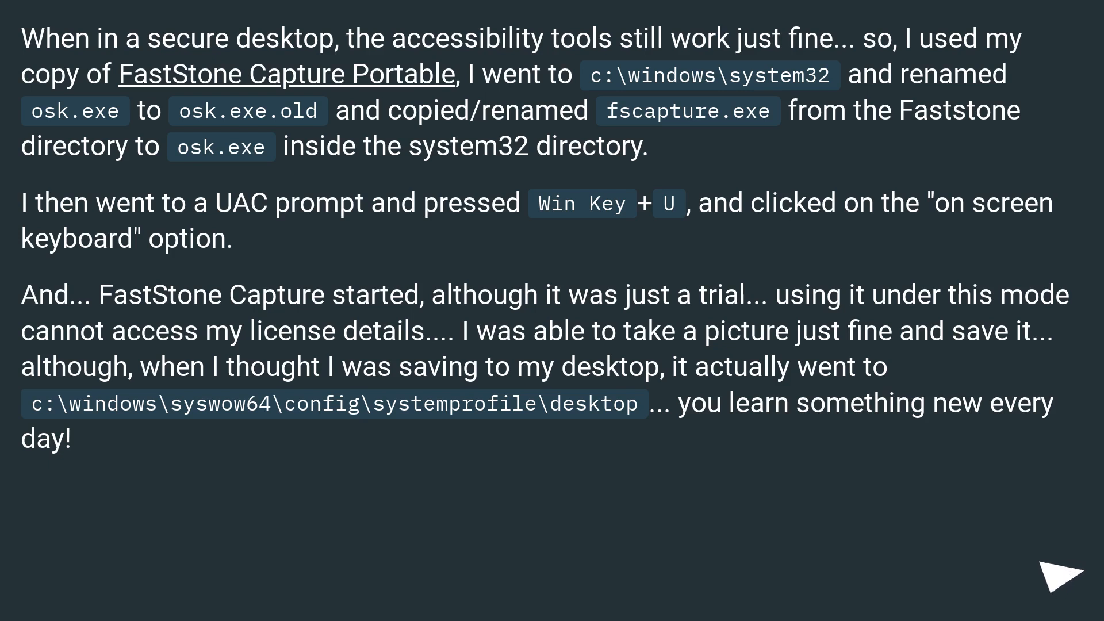
click(1061, 570)
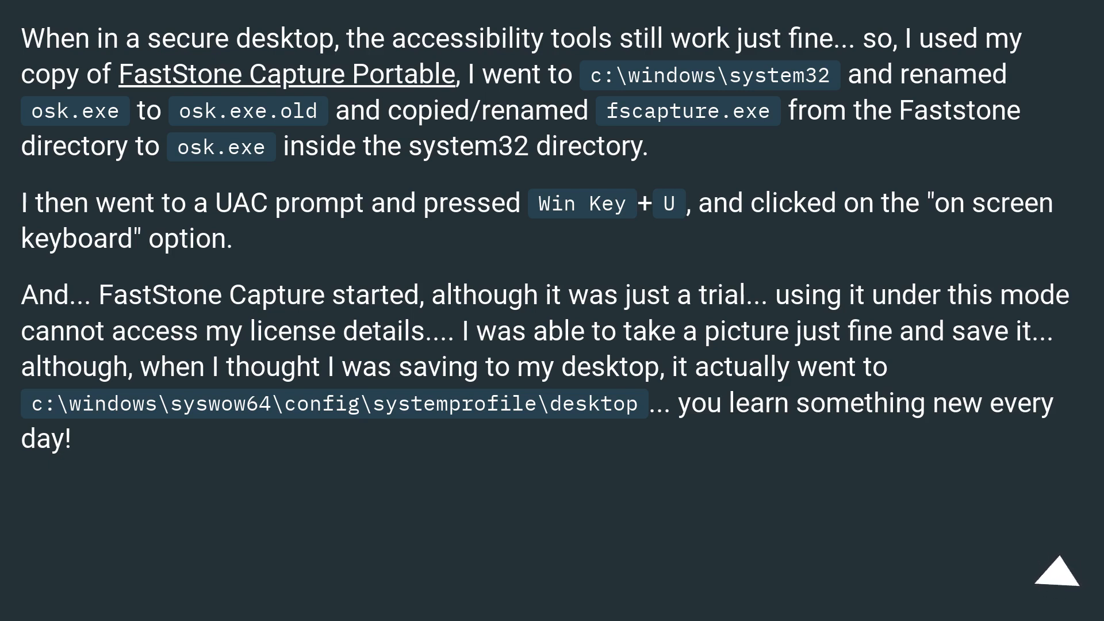
click(1054, 577)
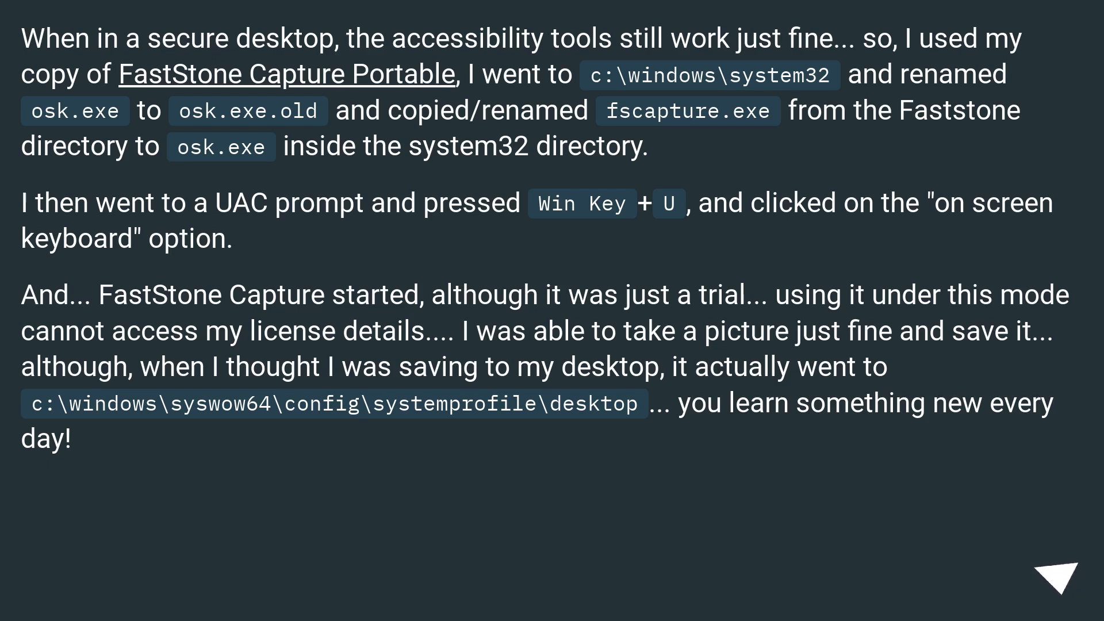
click(1056, 578)
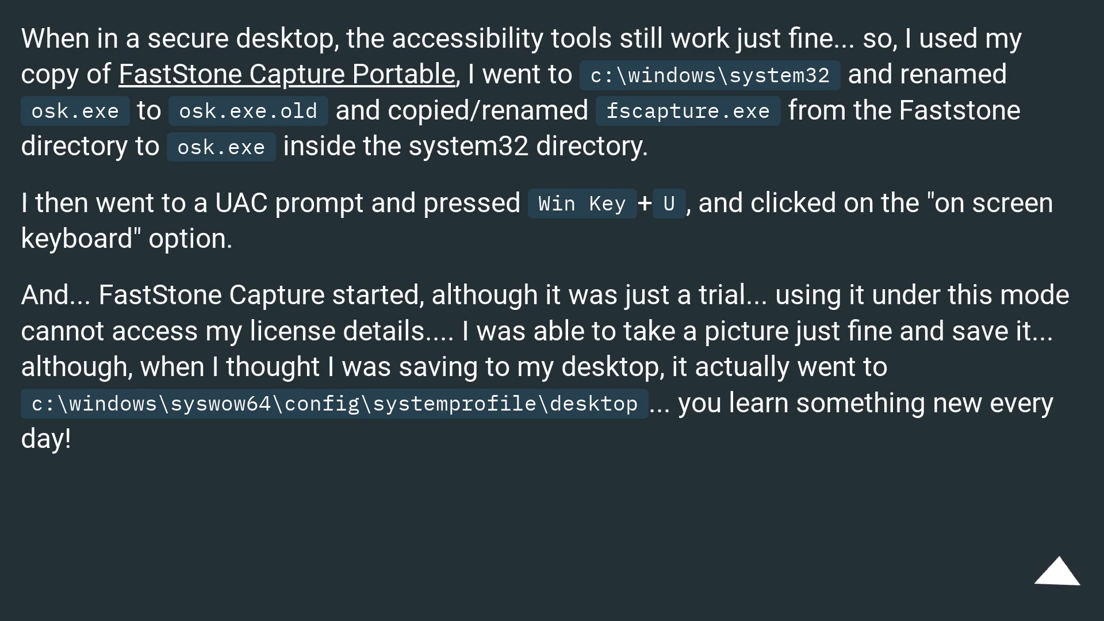
click(1058, 572)
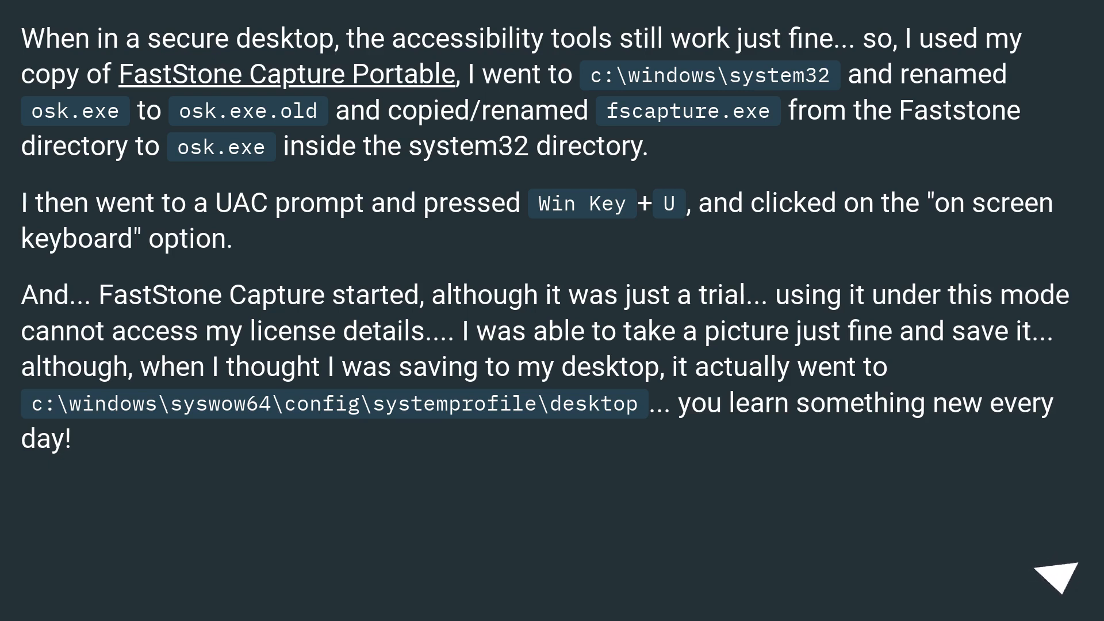
click(1058, 573)
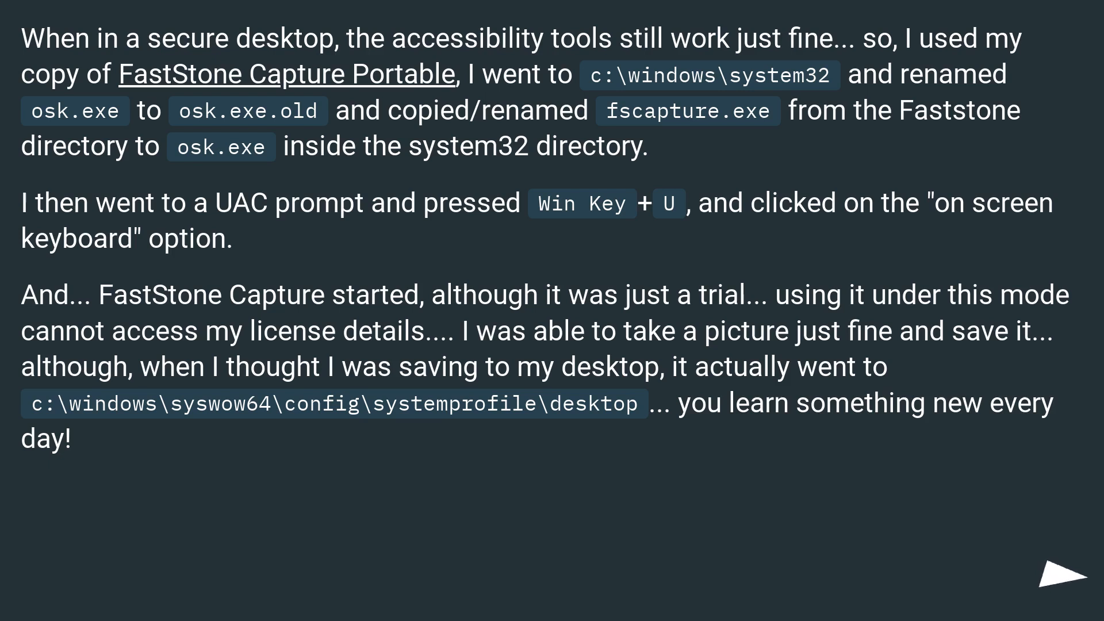
click(1062, 579)
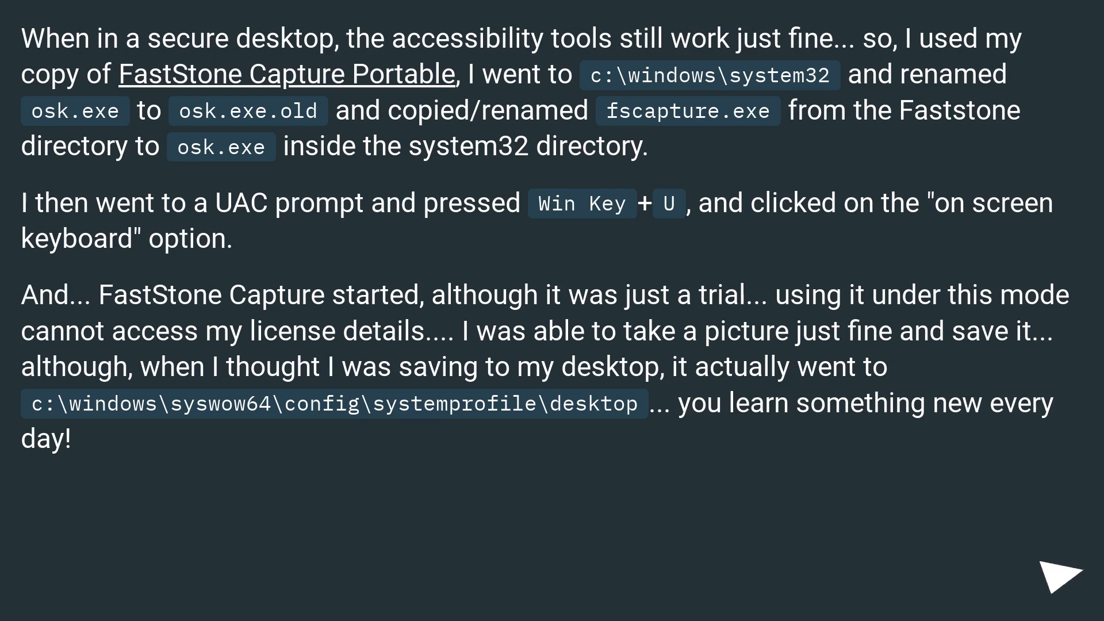
click(1068, 570)
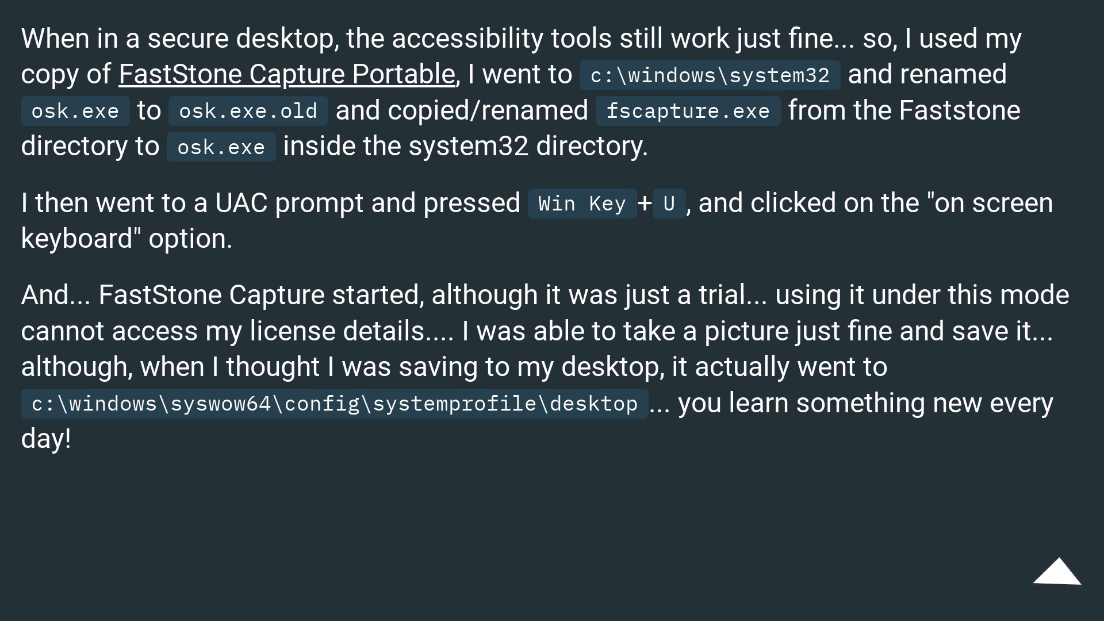
click(1059, 579)
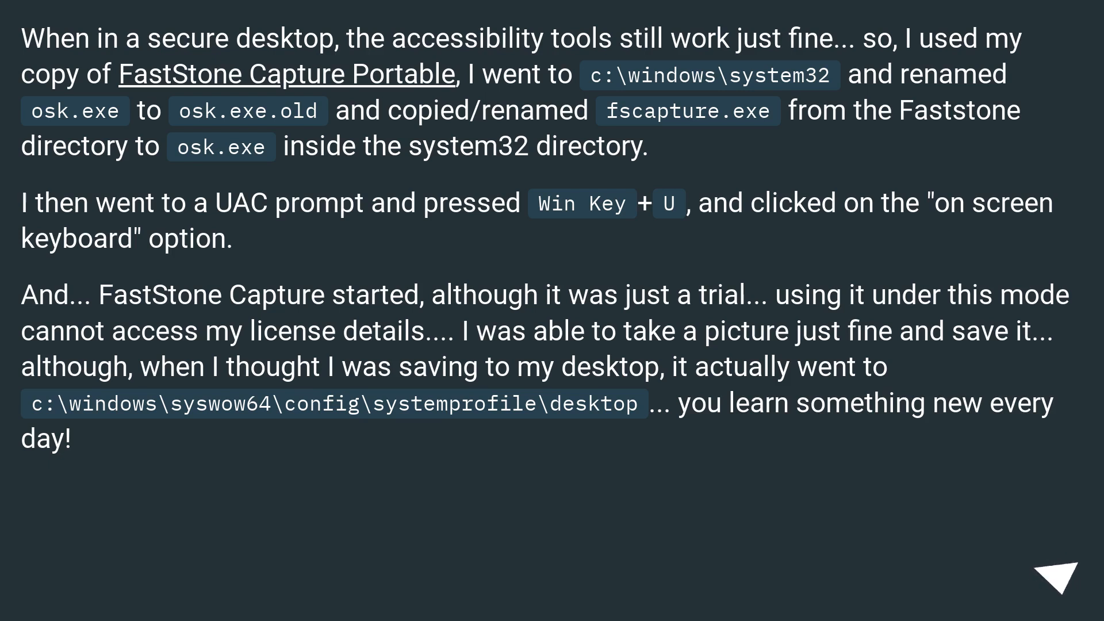
click(1055, 573)
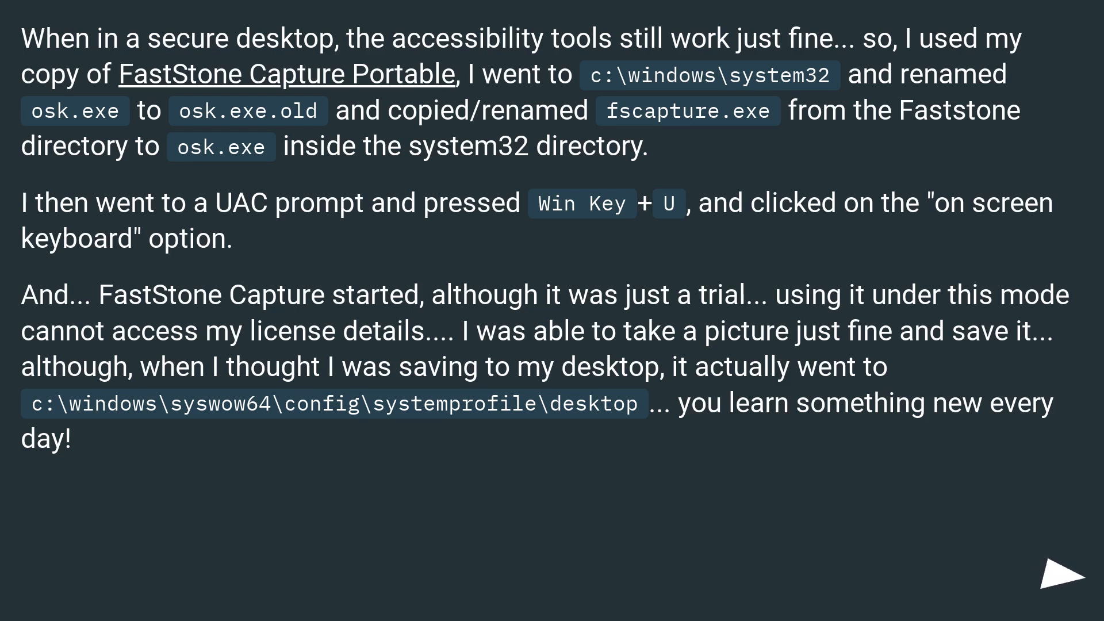
click(1048, 574)
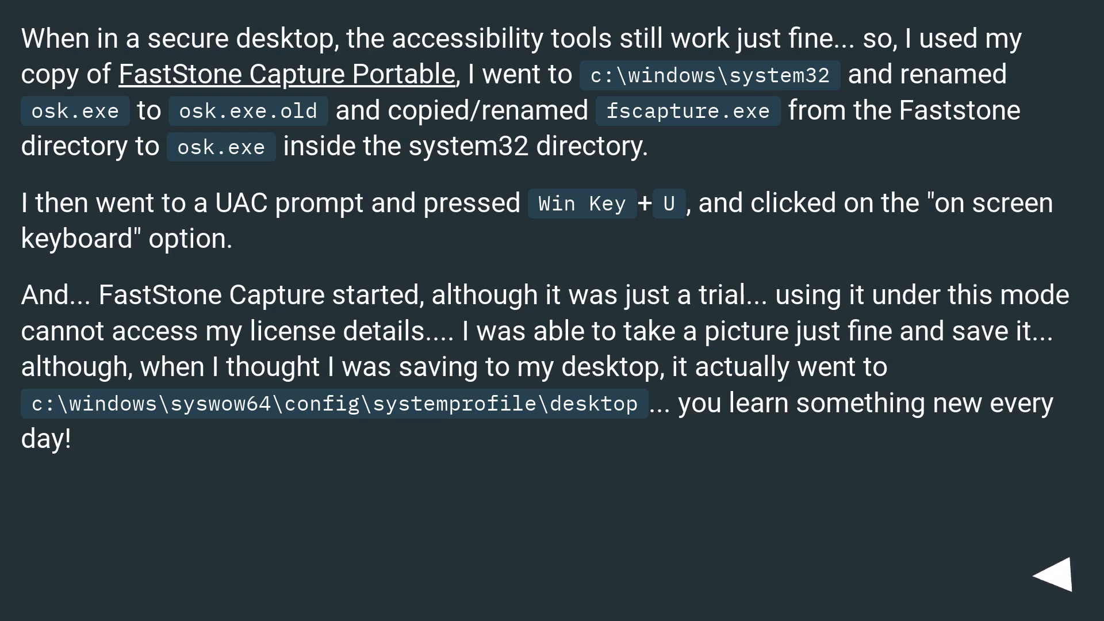
click(1060, 572)
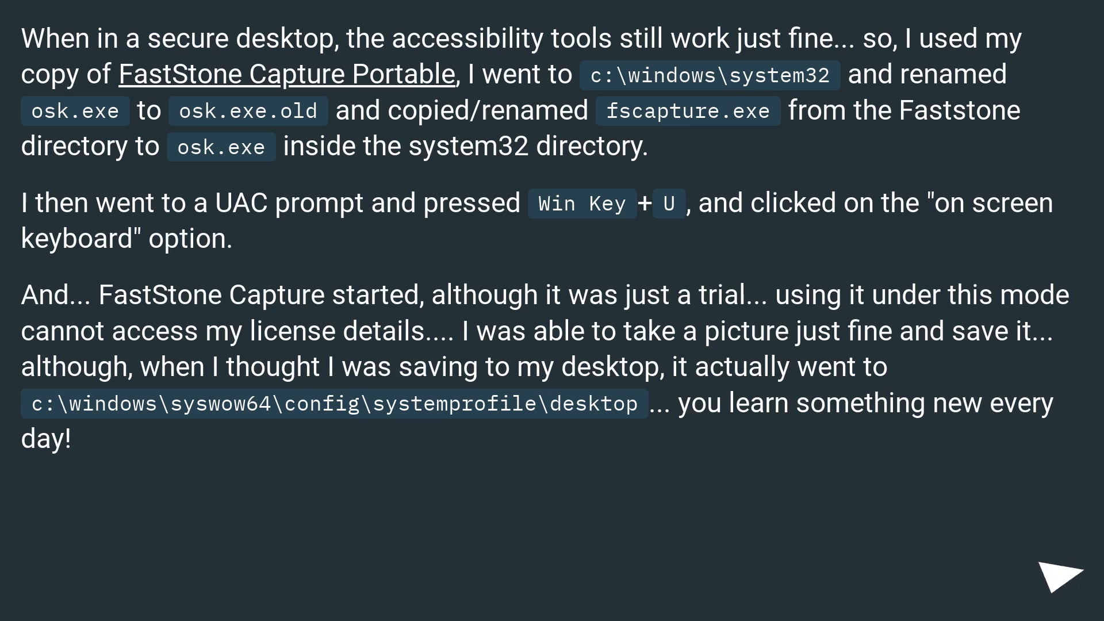
Step: Continue advancing to the follow-up that the secure desktop runs as System and Paint failed
click(1066, 573)
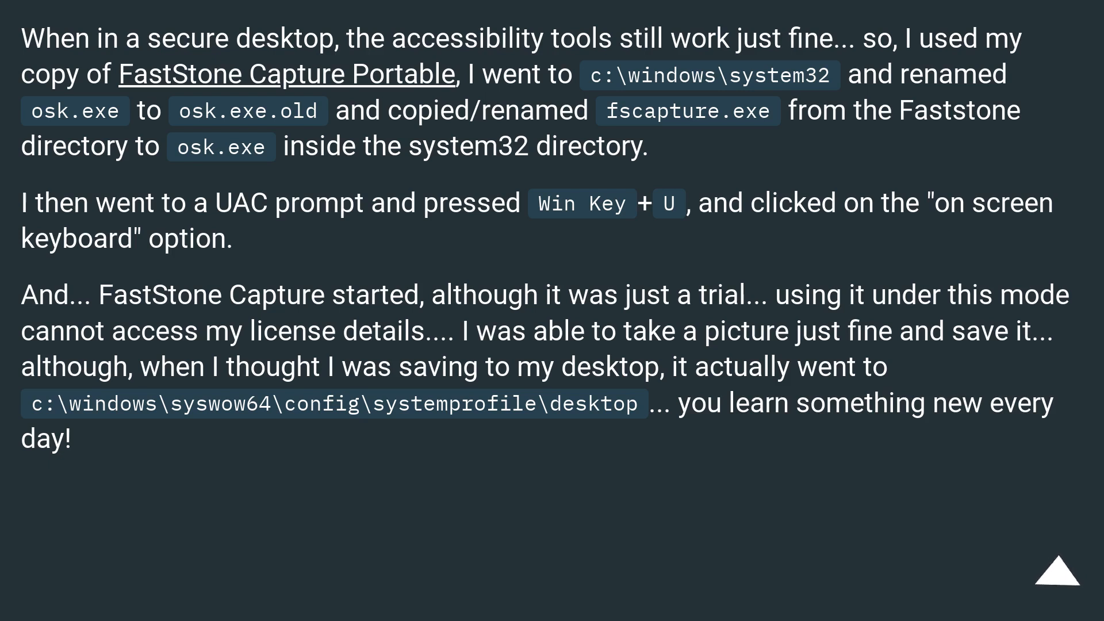
click(1062, 574)
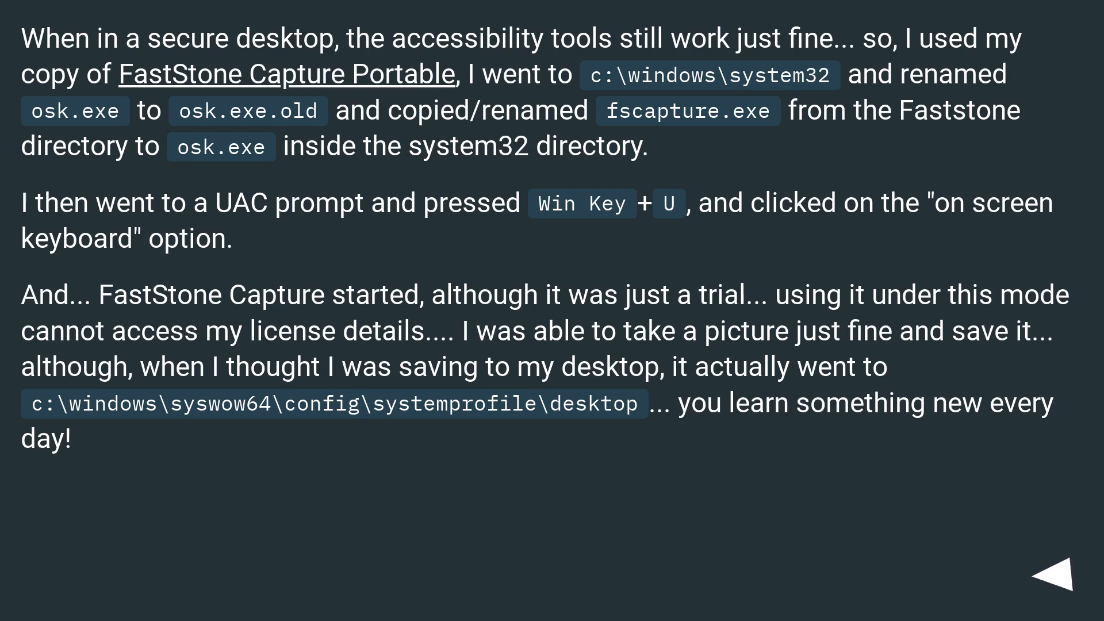
click(1053, 577)
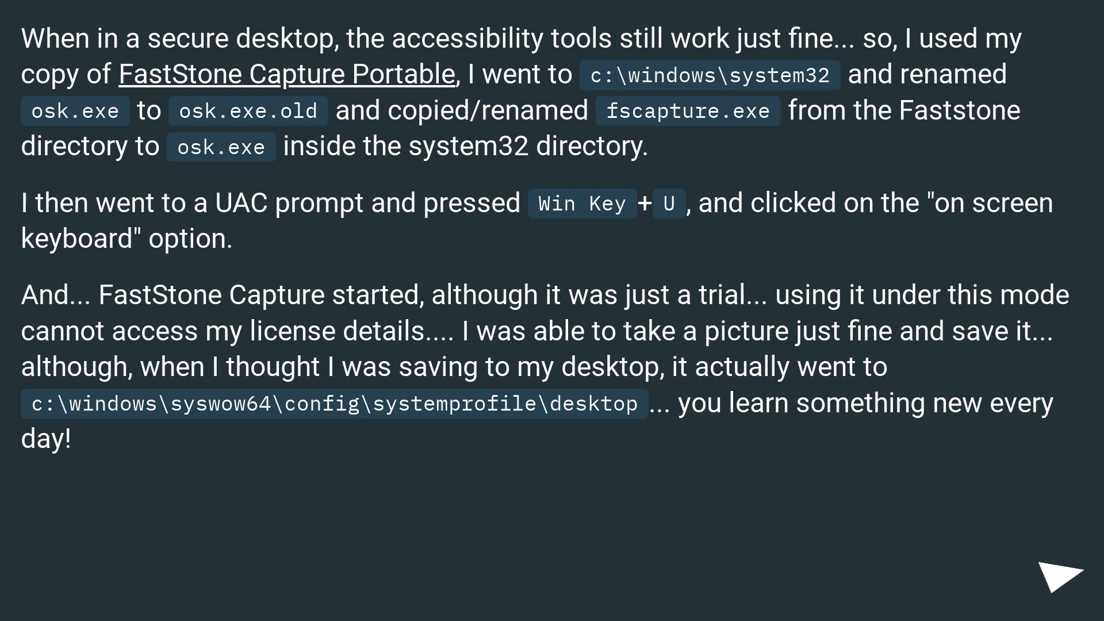
click(1065, 576)
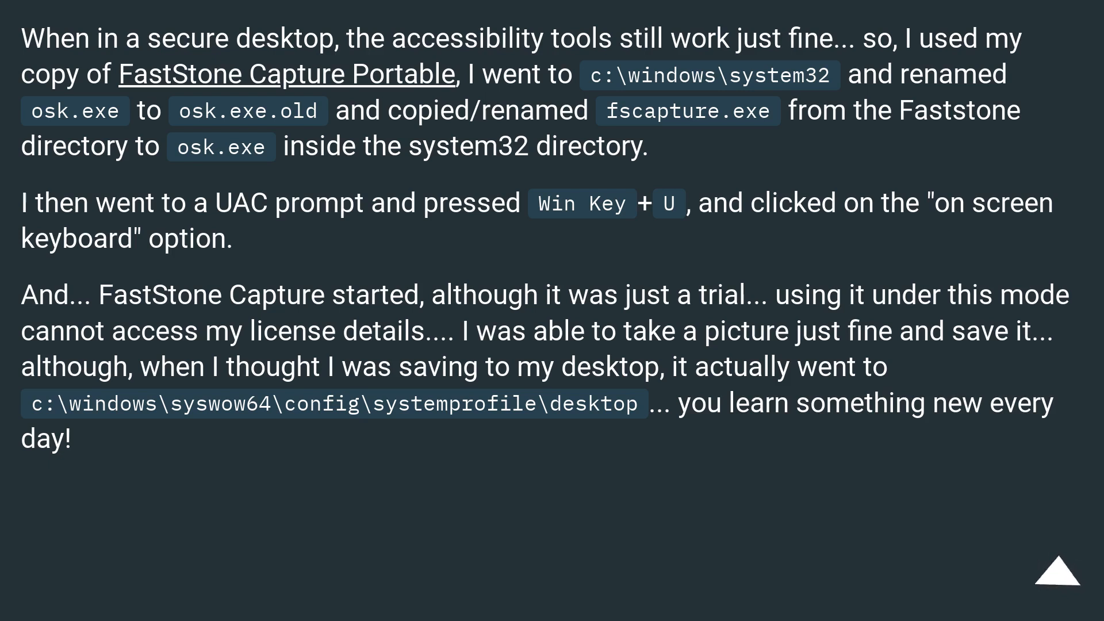
click(1056, 582)
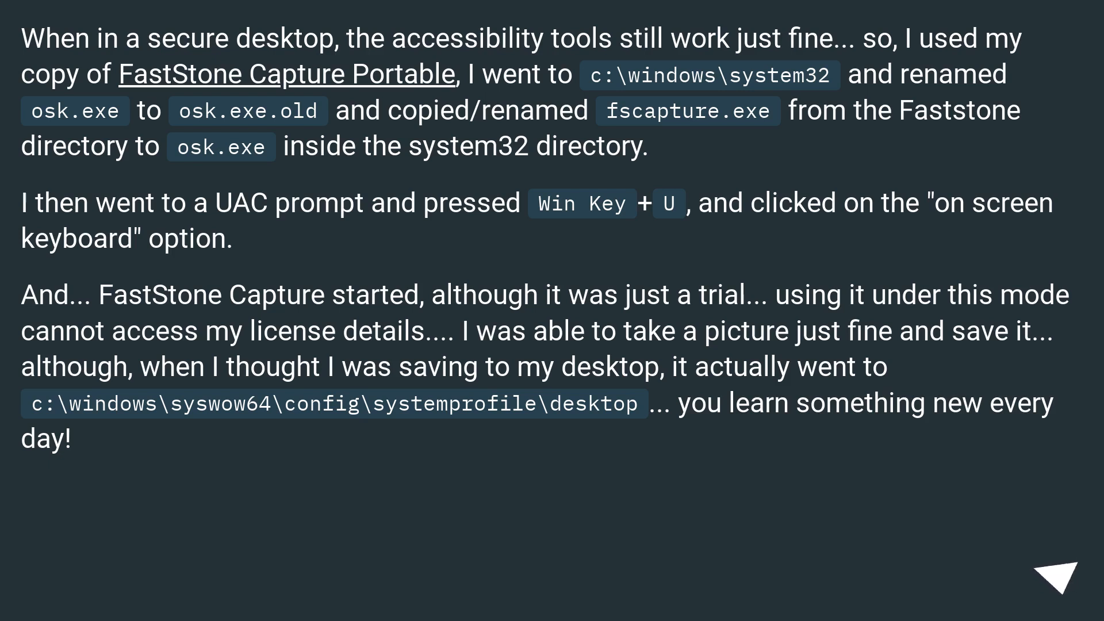
click(1058, 573)
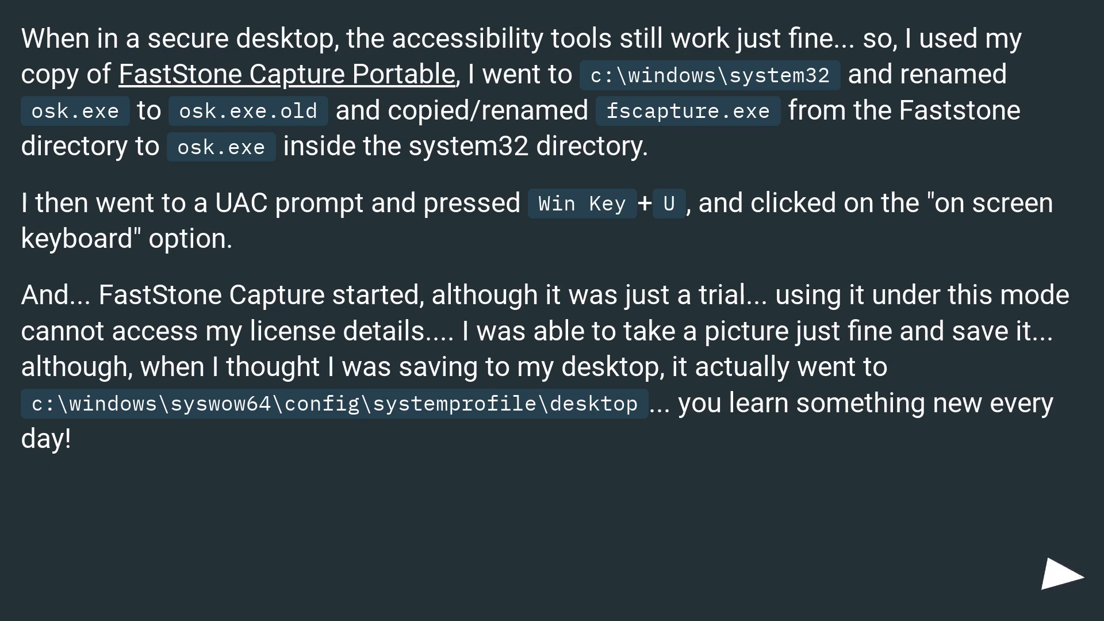
click(1051, 572)
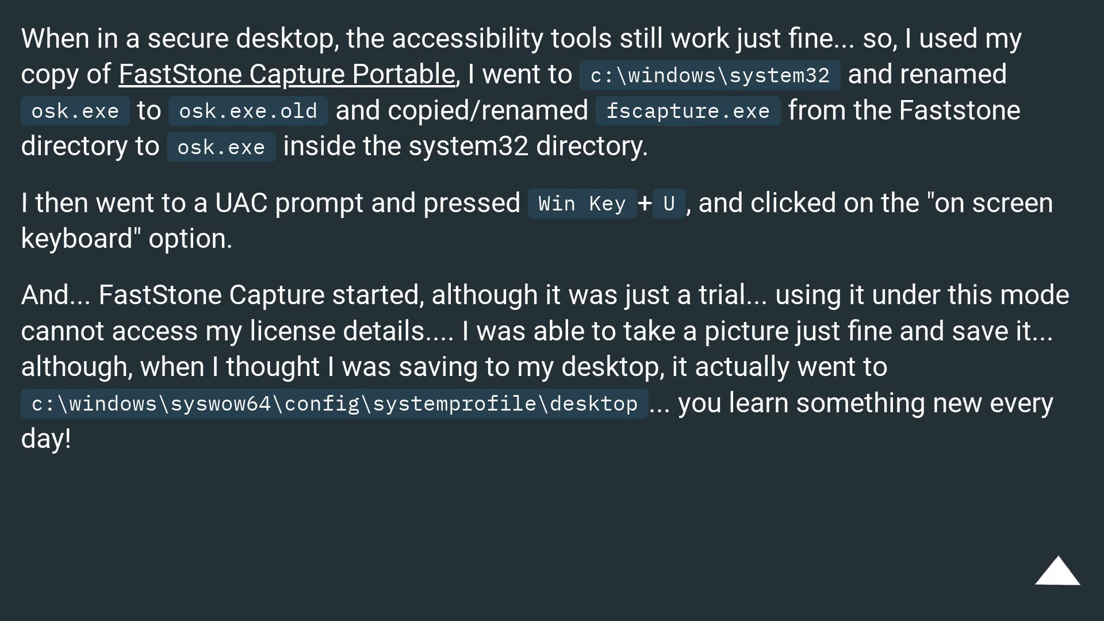
click(1059, 572)
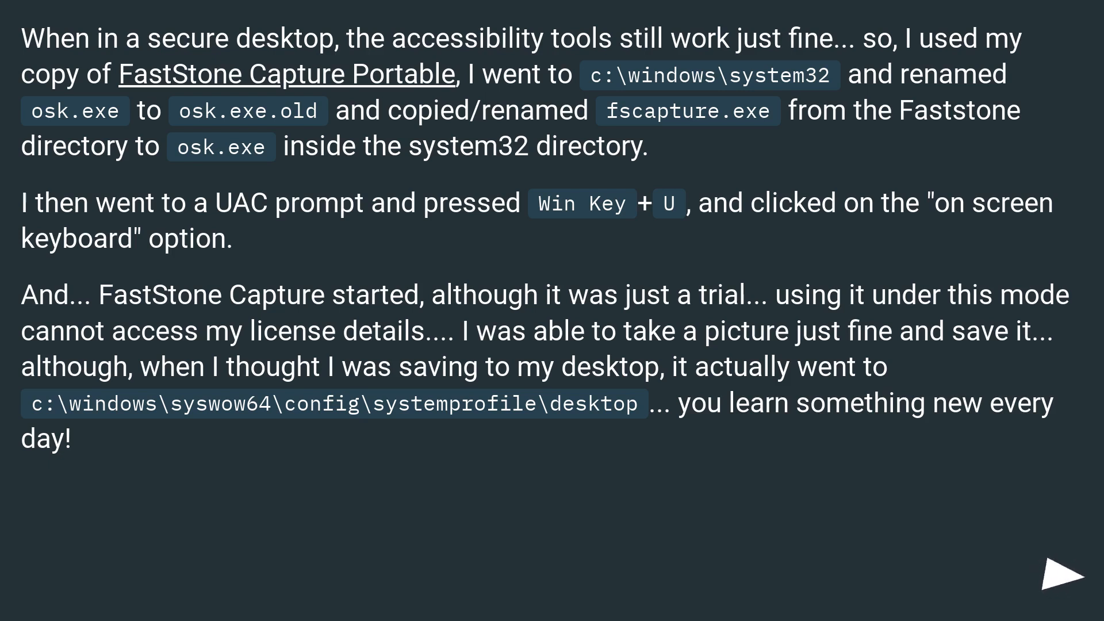
click(1050, 573)
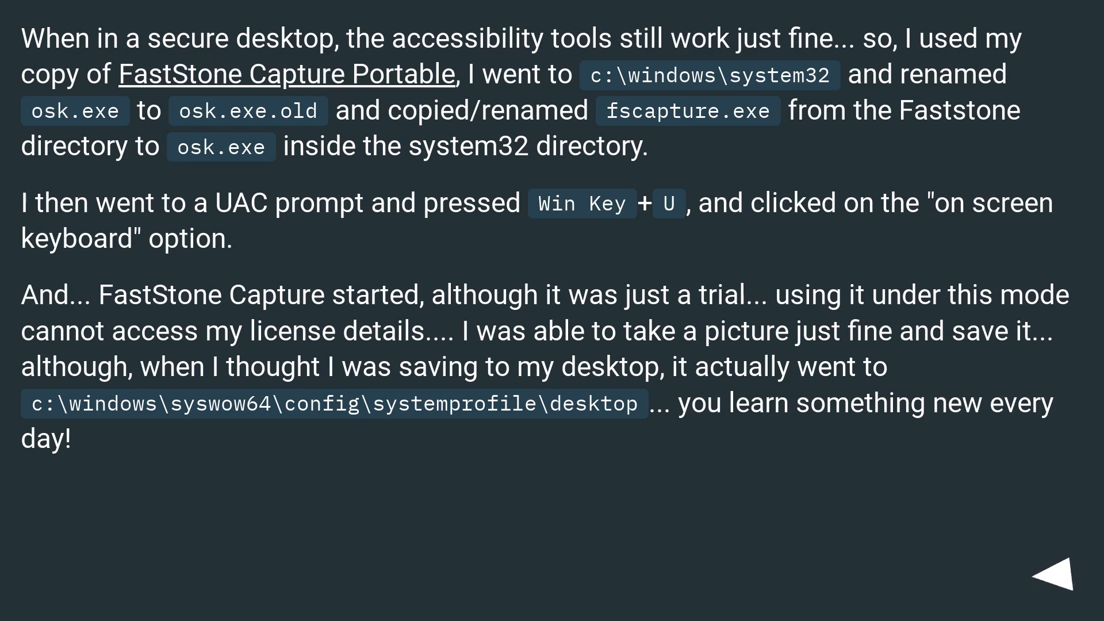
click(1063, 576)
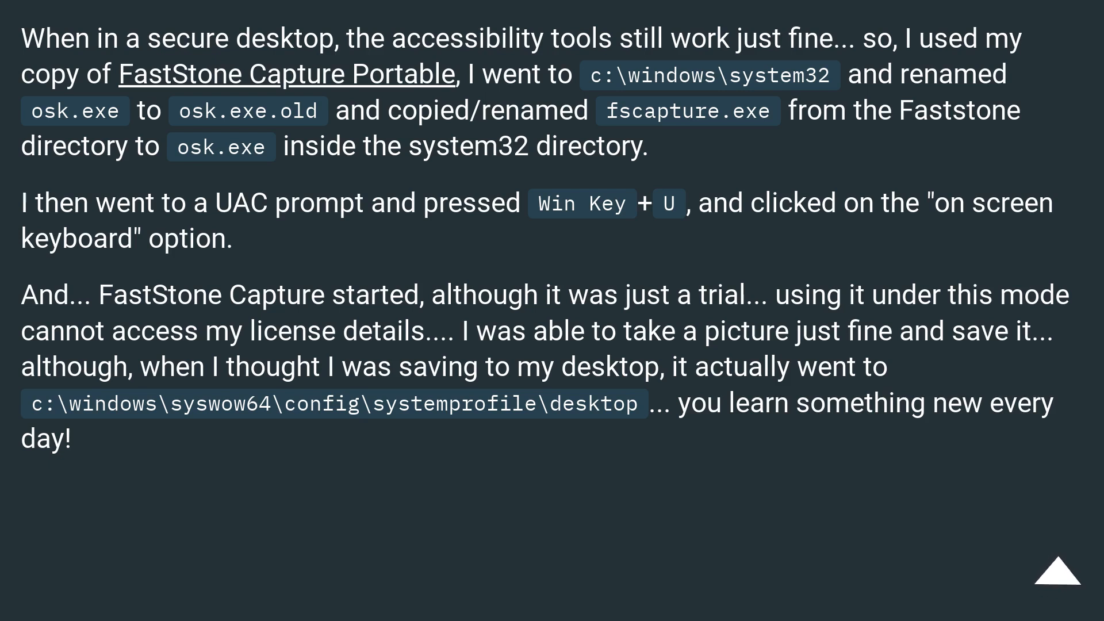
click(1058, 576)
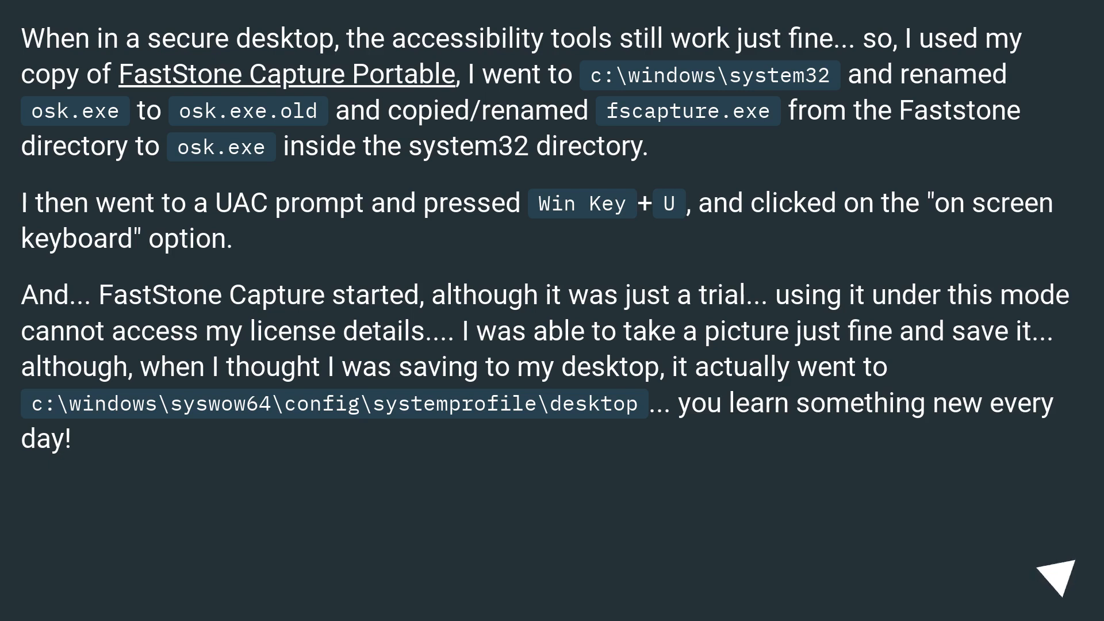
click(1059, 573)
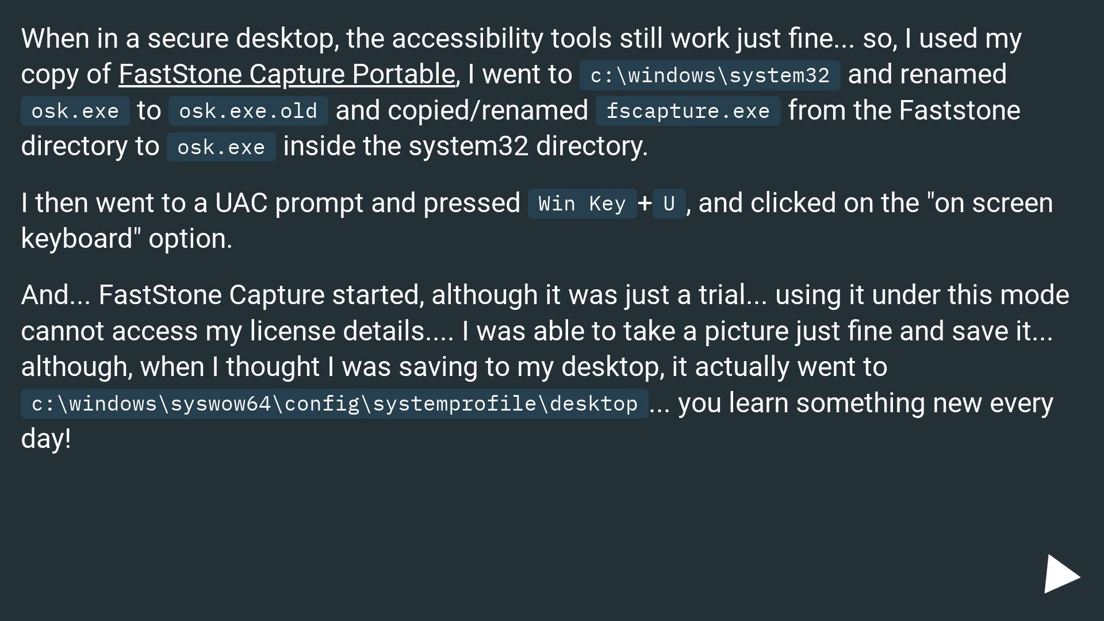
click(1062, 573)
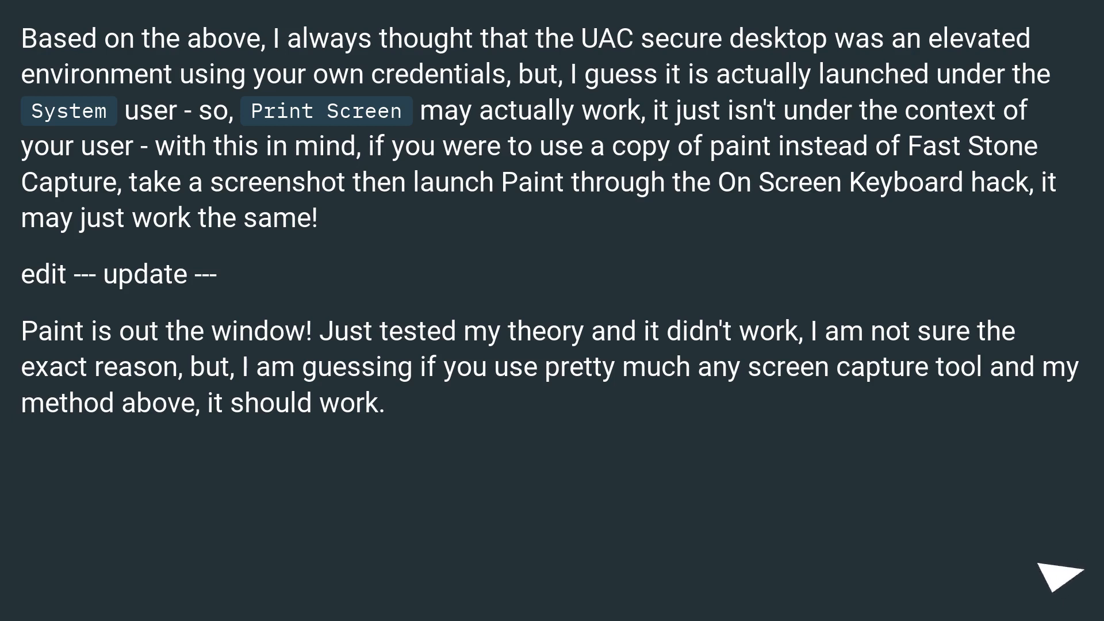
Step: Advance through the System-user theory and the edit noting the Paint variant didn't work
click(1057, 579)
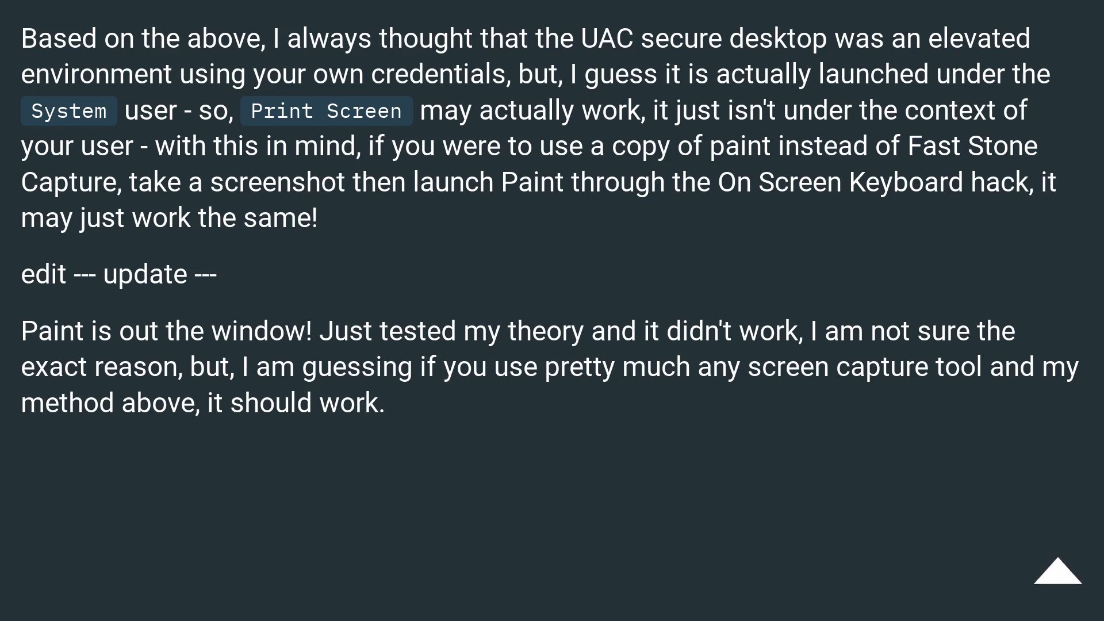
click(1065, 579)
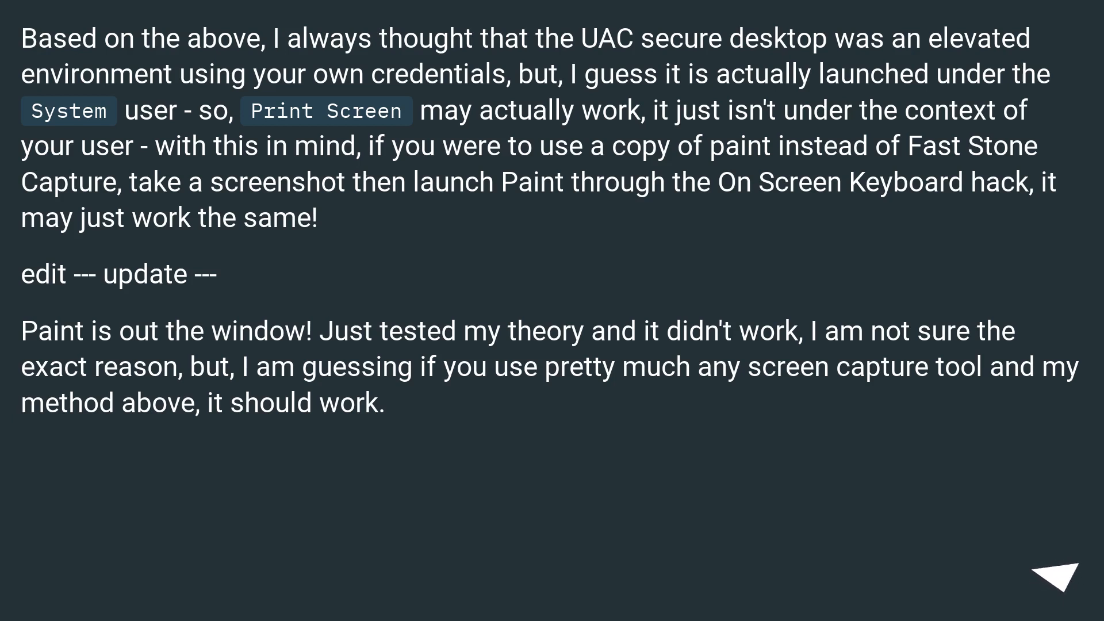
click(1055, 577)
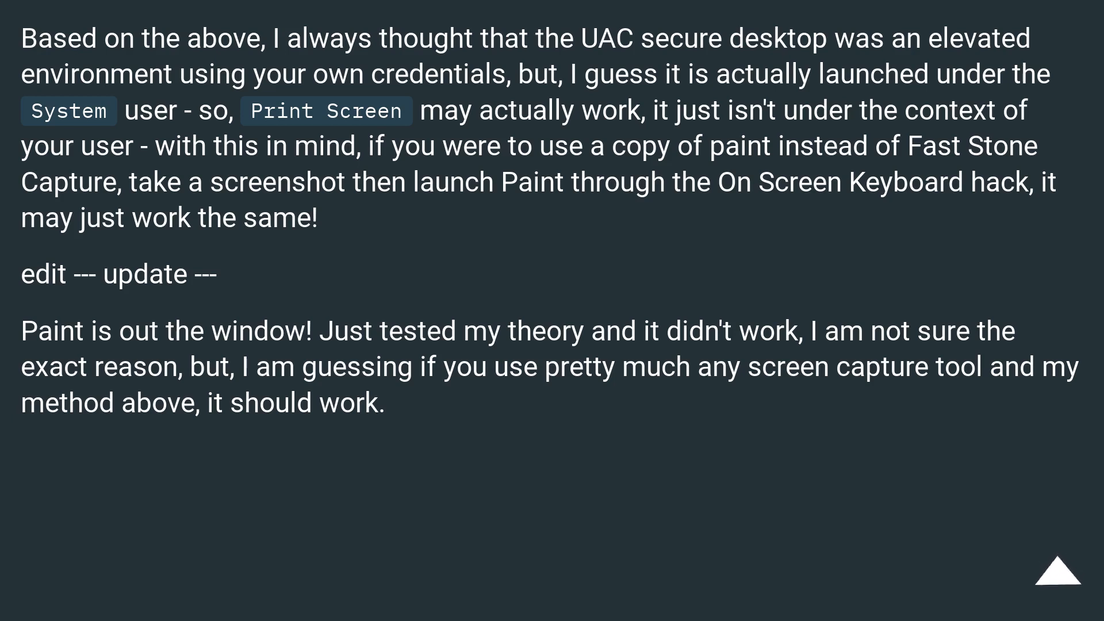
click(1057, 580)
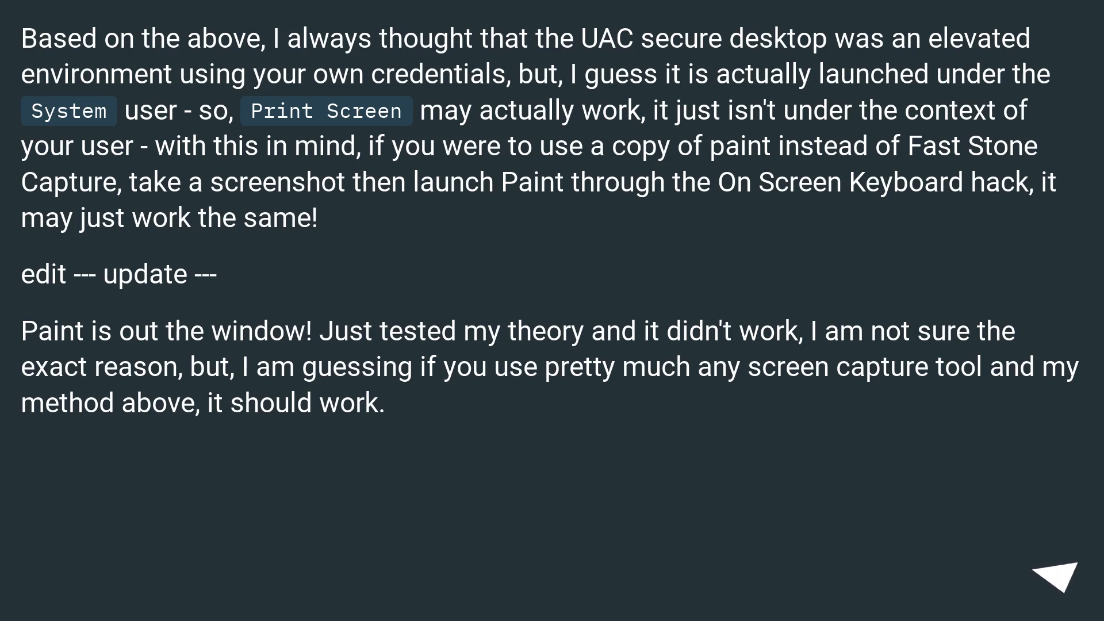
click(1050, 572)
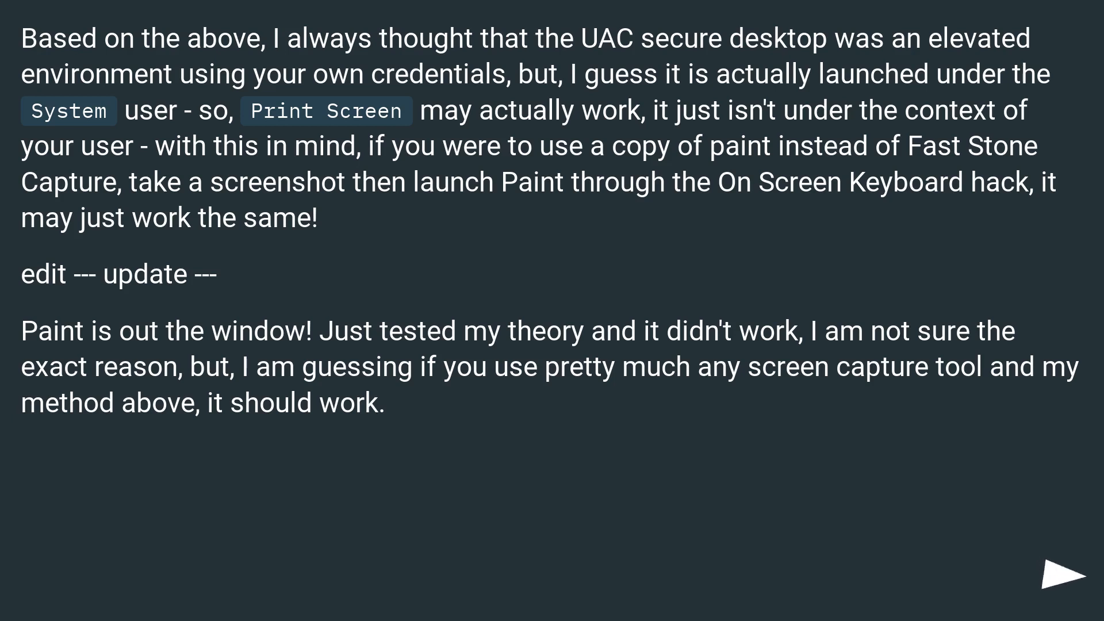
click(1045, 572)
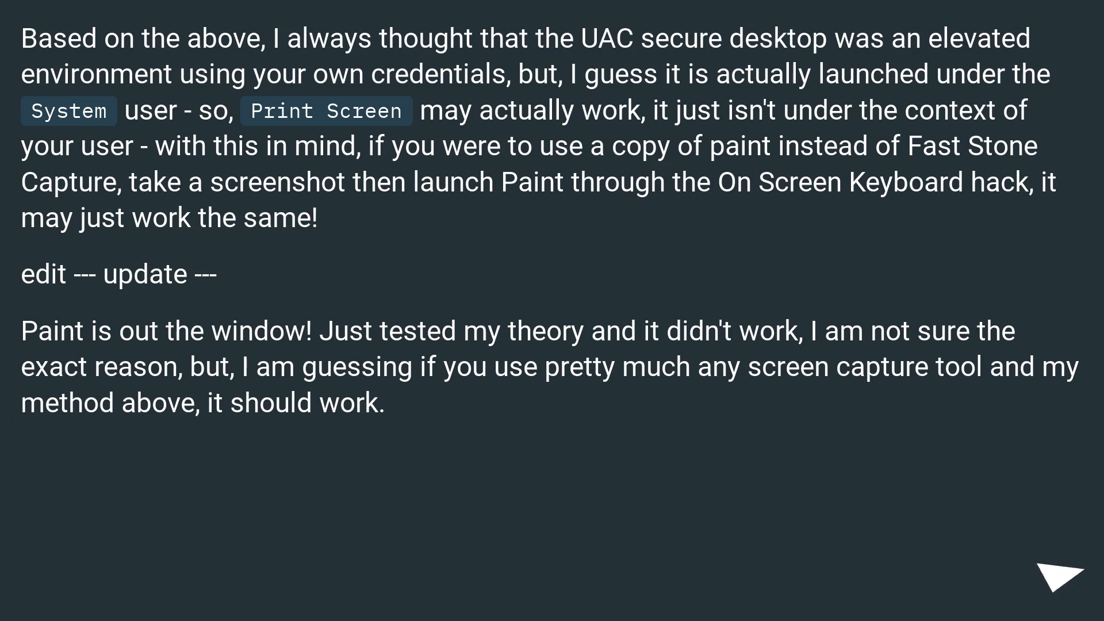
click(1063, 573)
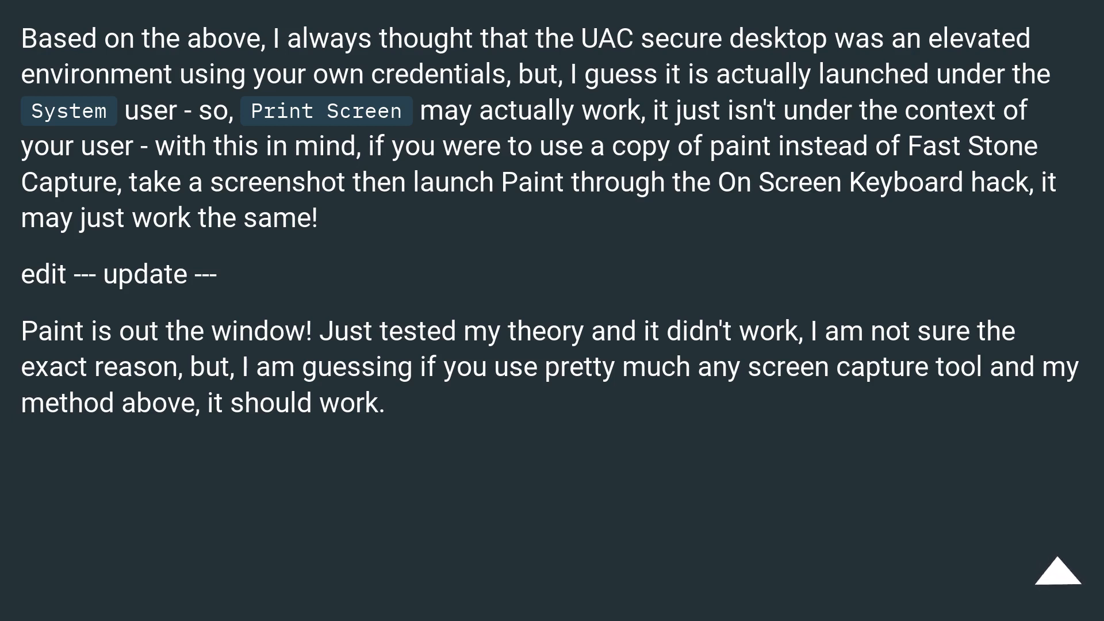
click(1064, 569)
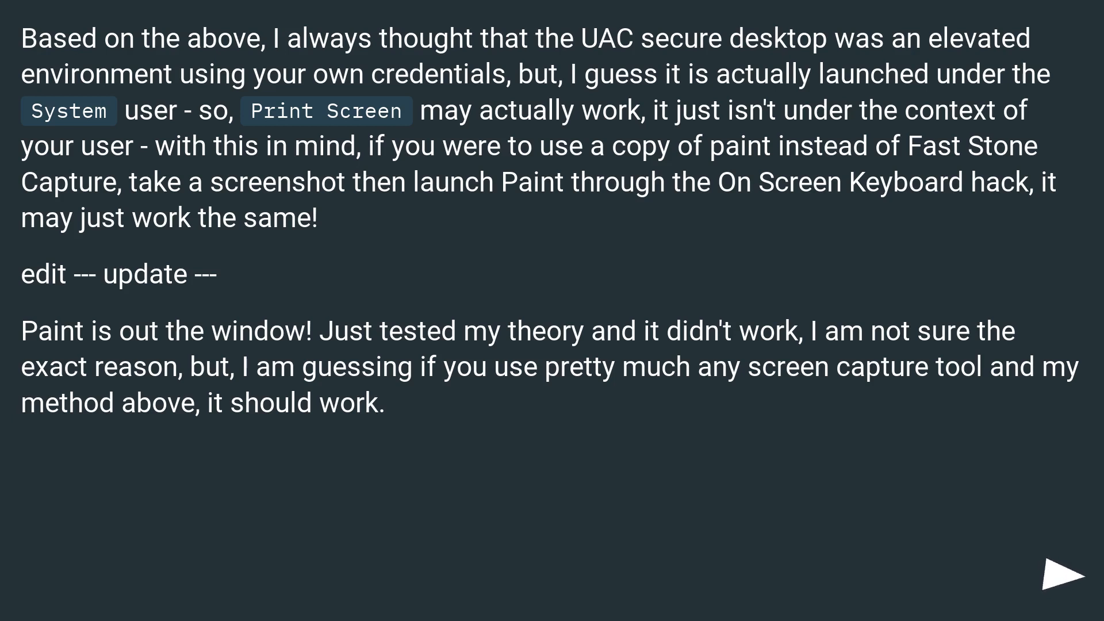
Step: Reach the slide listing Greenshot full-screen autosave and Process Hacker's 'Run as...' steps
click(1049, 575)
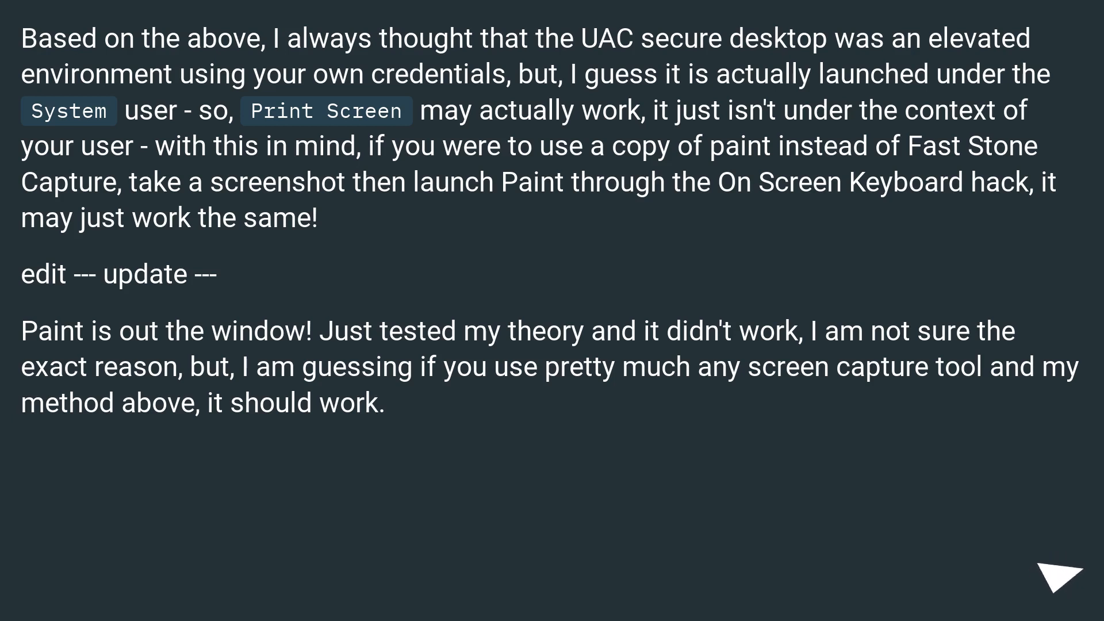
click(1058, 572)
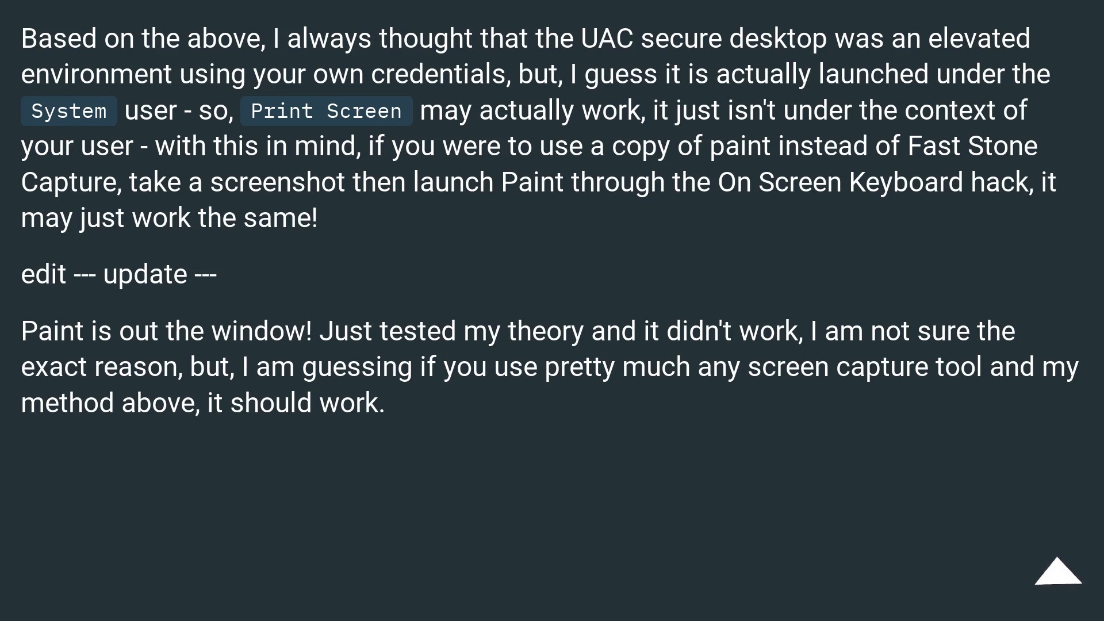
click(1062, 572)
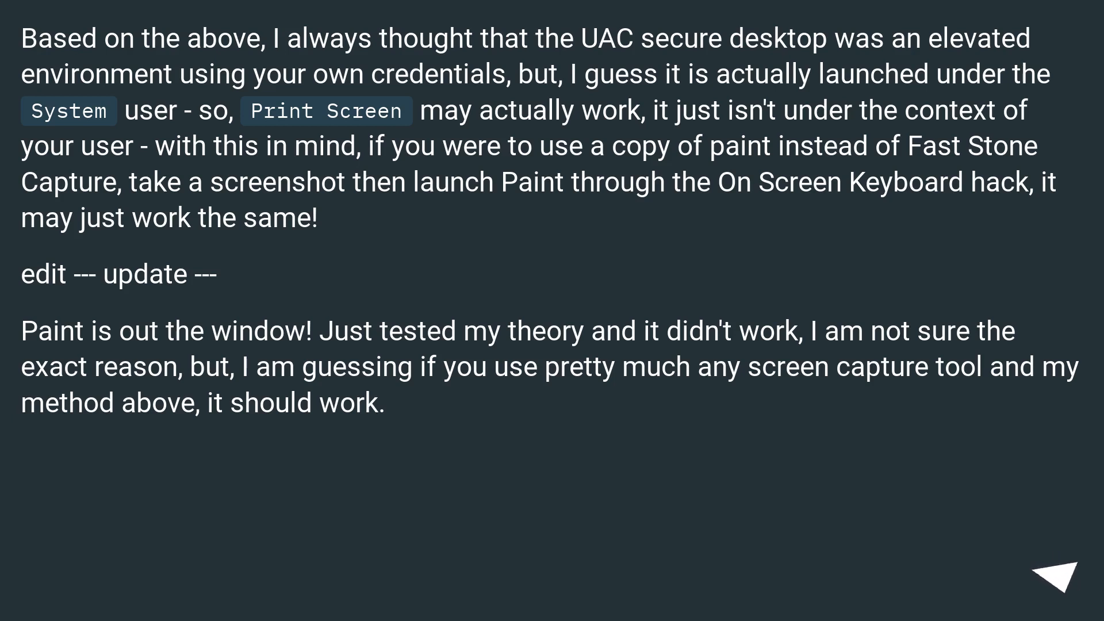
click(1042, 571)
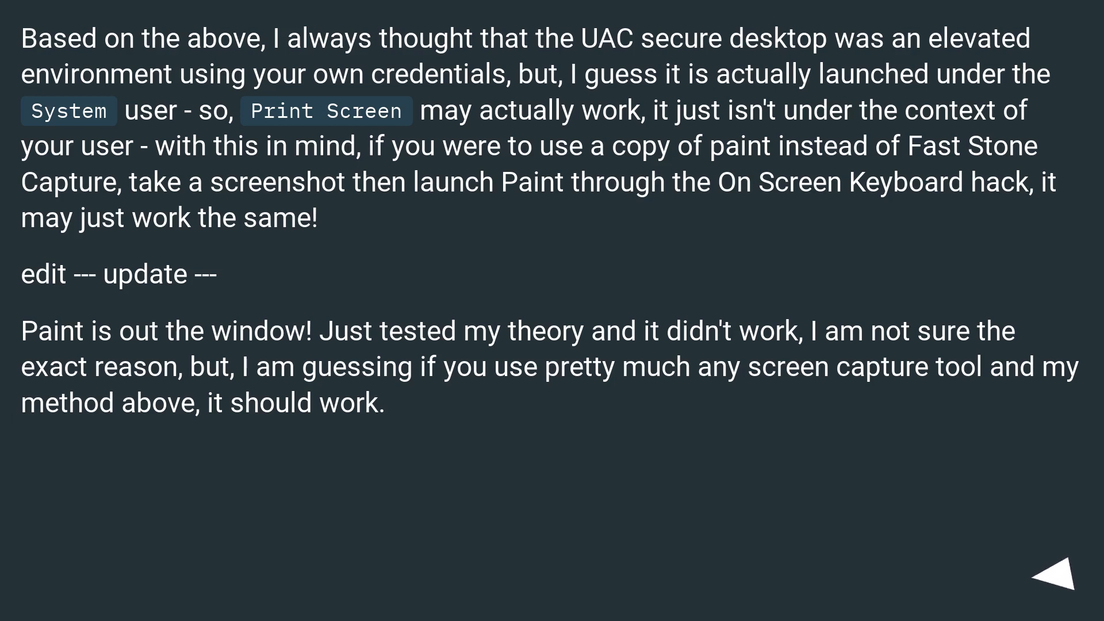
click(1061, 573)
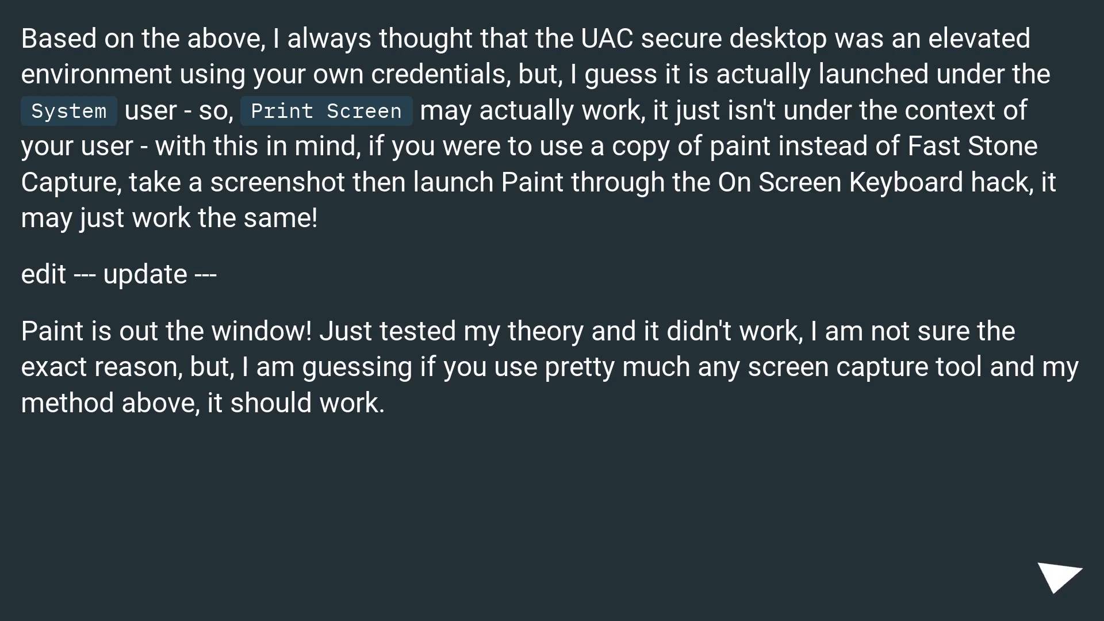
click(1058, 571)
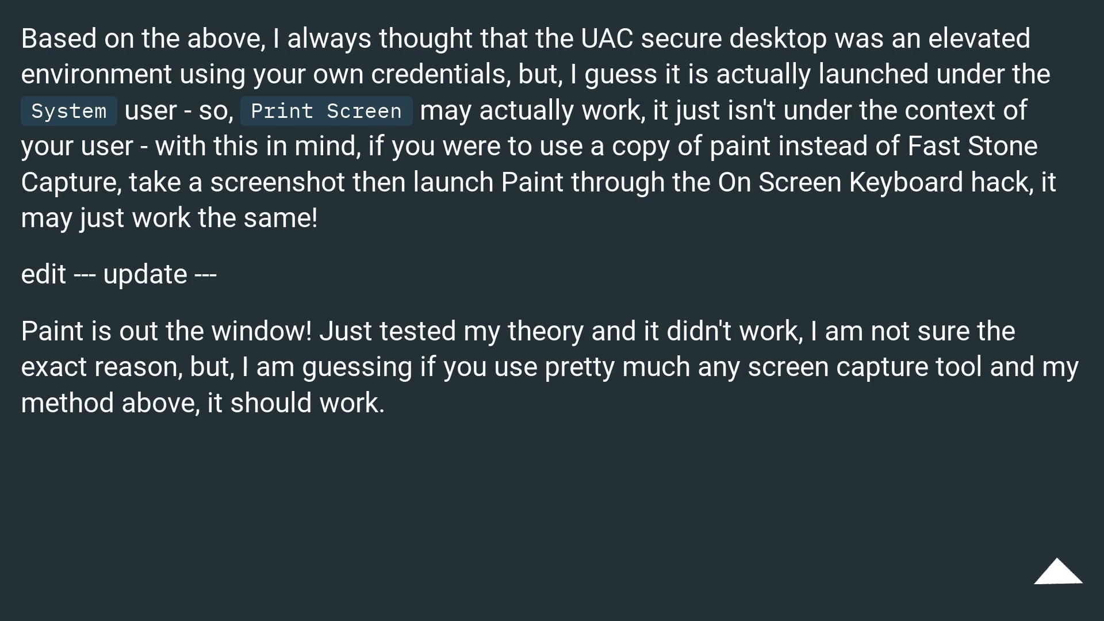
click(1068, 571)
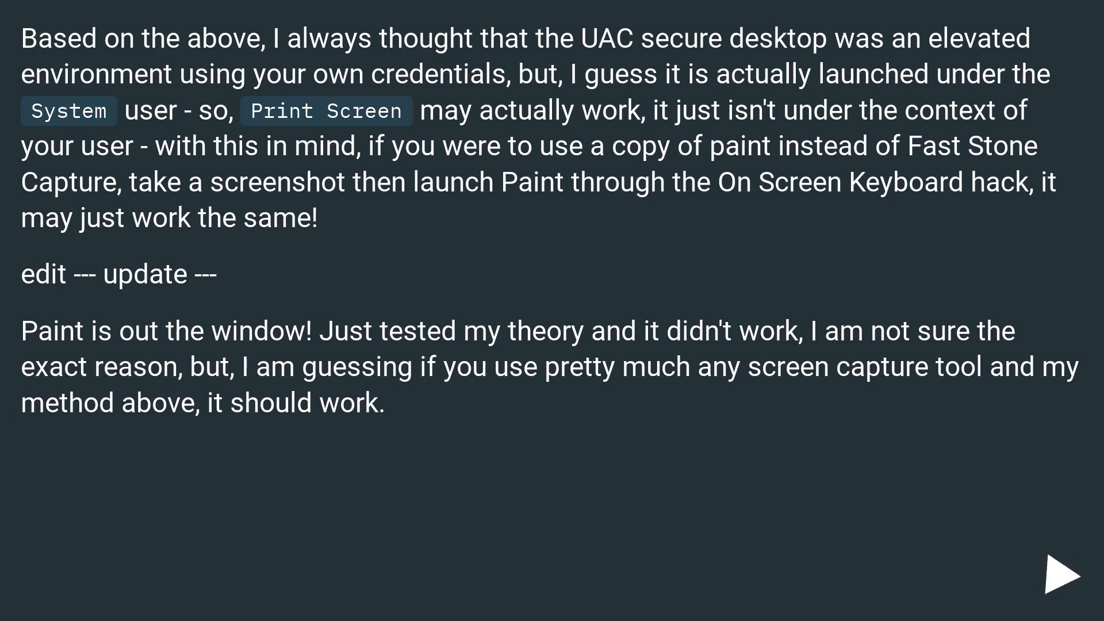
click(1056, 571)
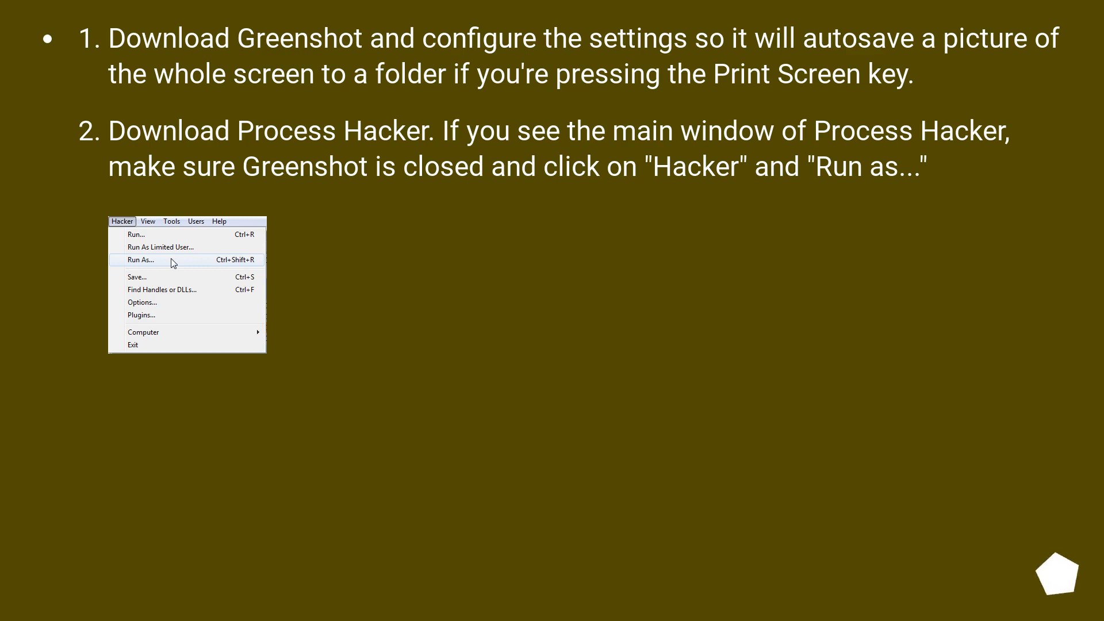
Step: Show the step running Greenshot as NT AUTHORITY\SYSTEM, Service type, session 1, on WinSta0\Winlogon
click(139, 259)
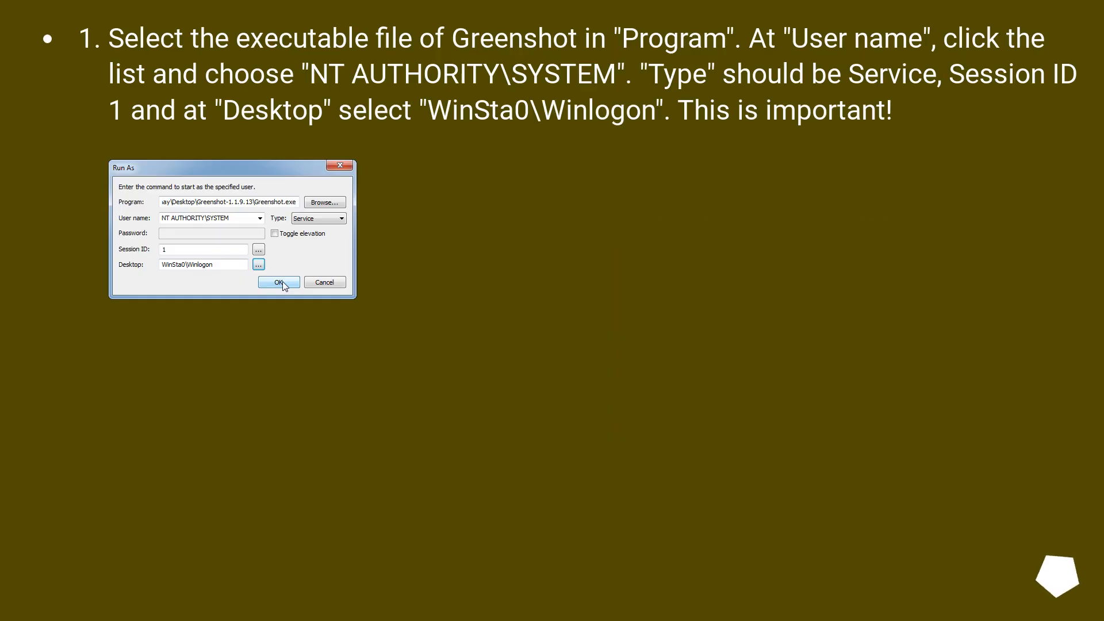